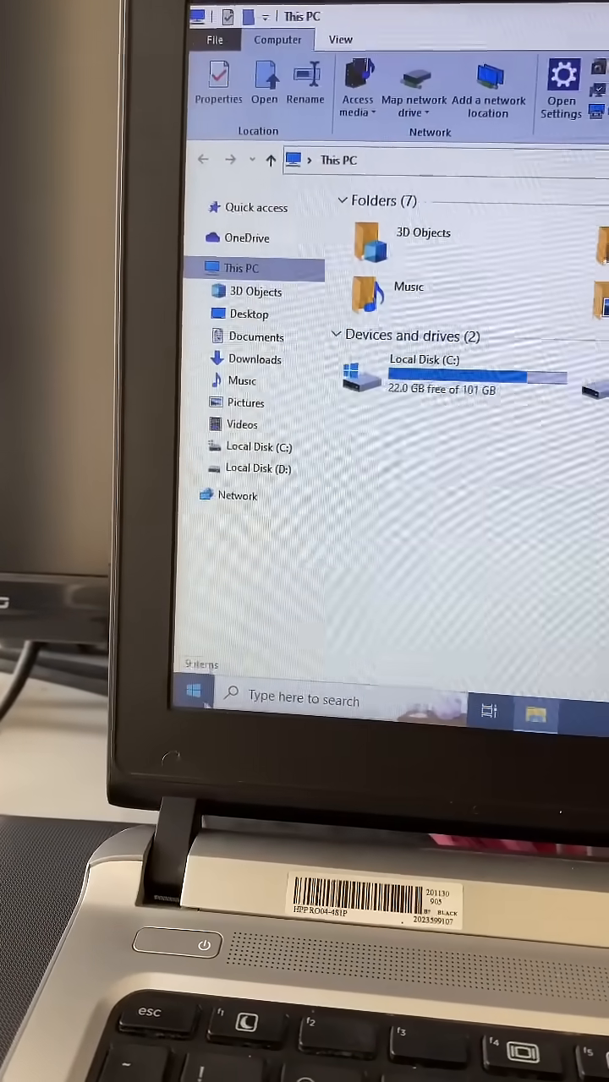
- Bring up the Start button's quick menu of system tools
right_click(195, 702)
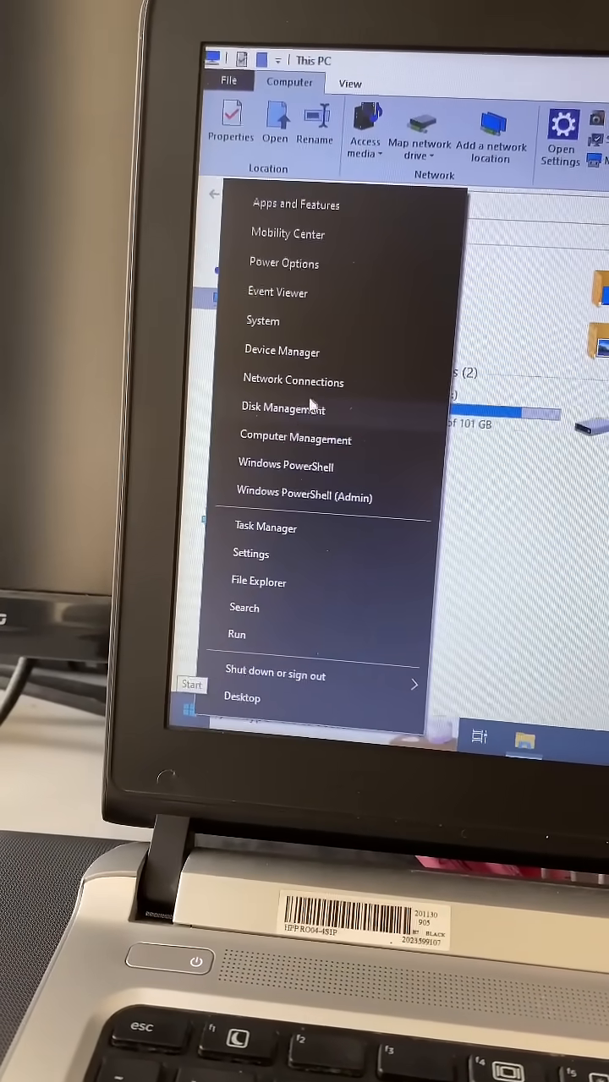
- Launch Disk Management, listing the removable 7.46 GB Disk 1 with its FAT32 partition
left_click(284, 409)
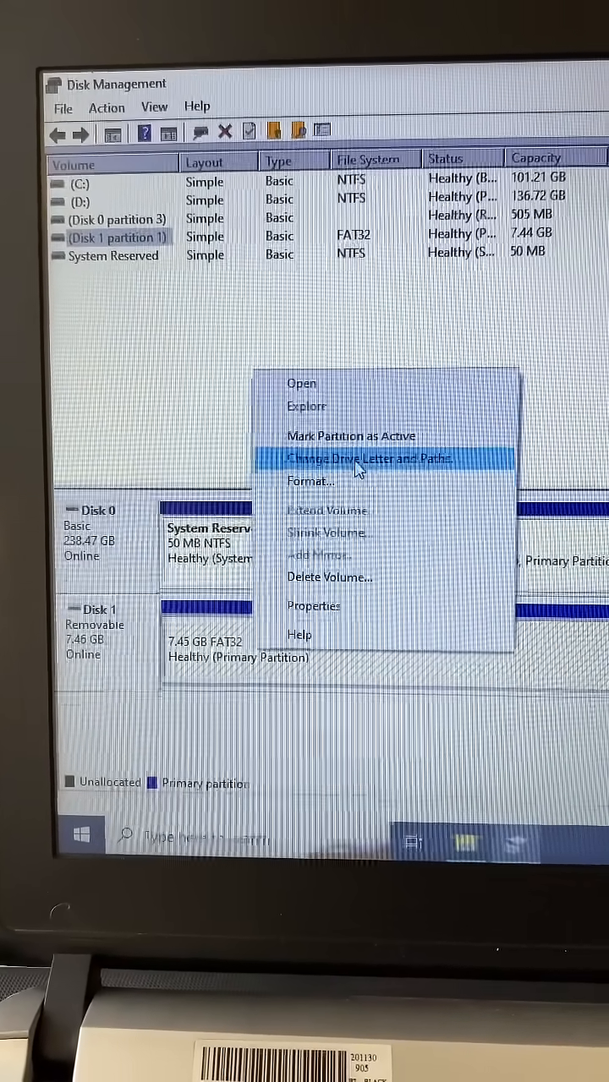
- Start adding a drive letter to the 7632 MB FAT32 USB volume, with E proposed
left_click(364, 460)
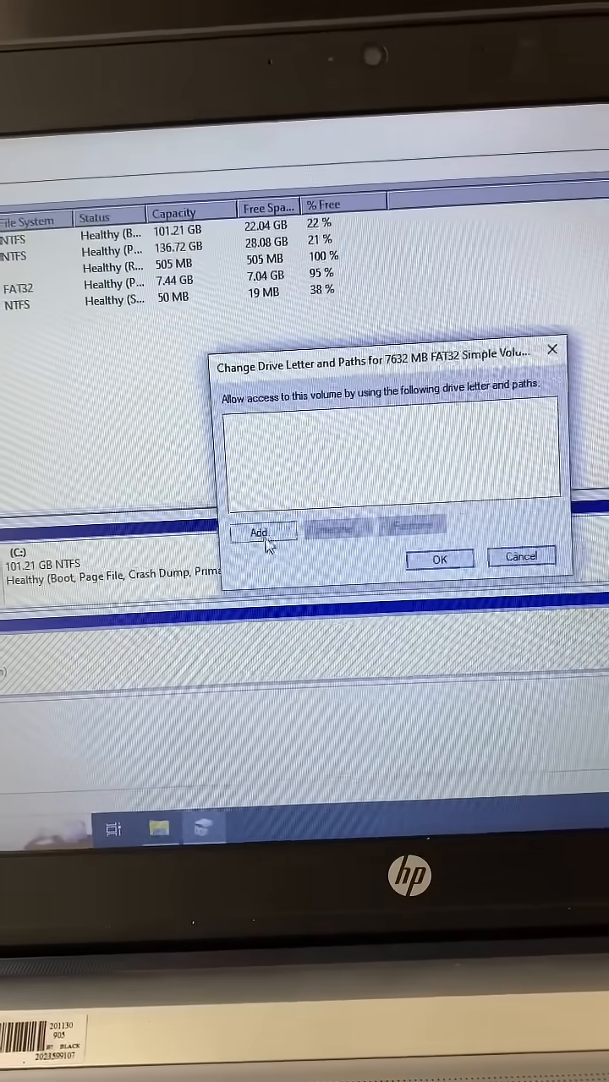
left_click(259, 532)
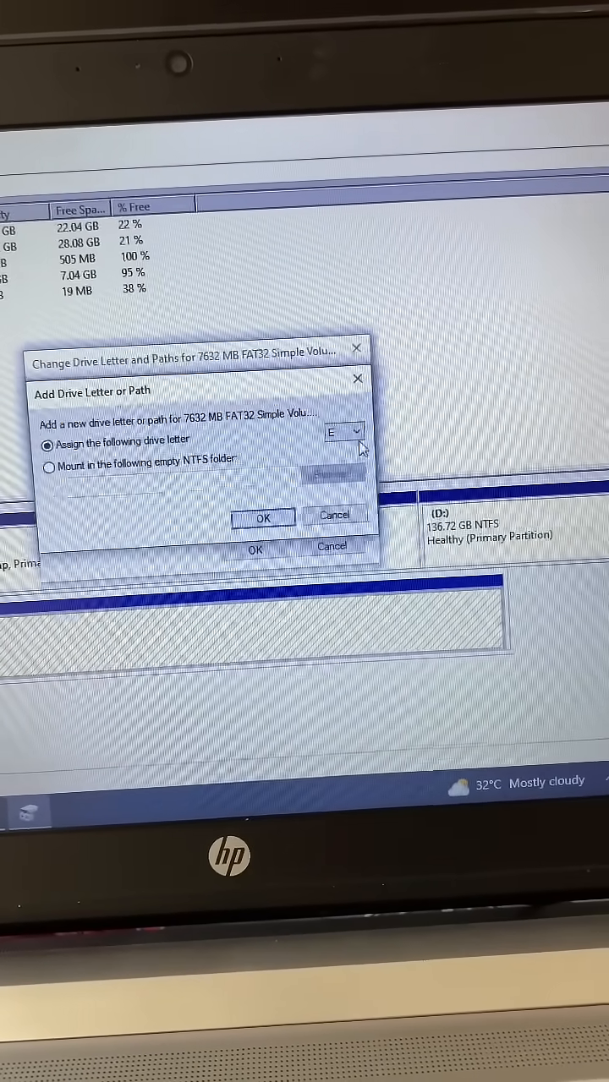